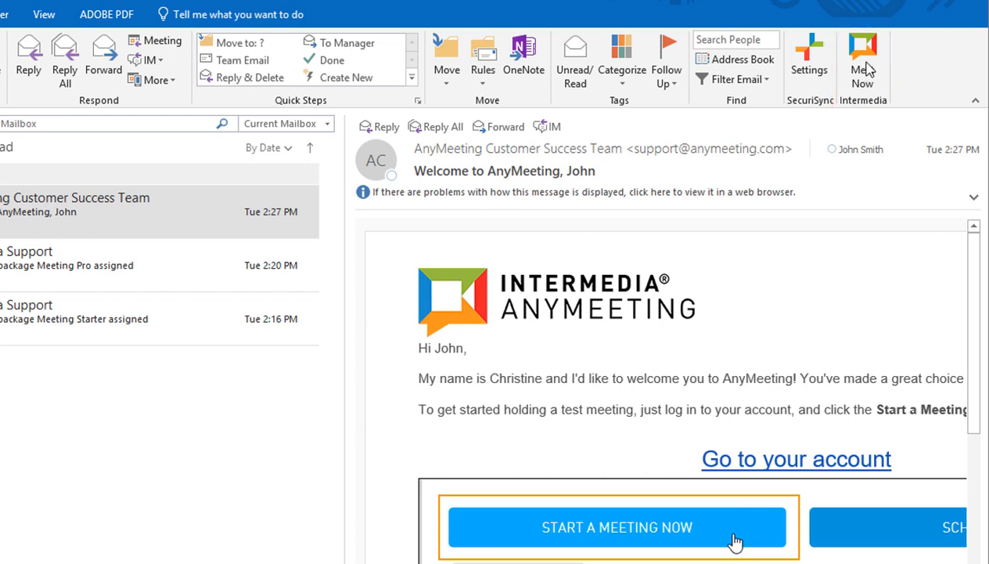
Open the Intermedia AnyMeeting add-in pane with Meet Now from the Home ribbon
{"action": "left_click", "coordinate": [865, 56]}
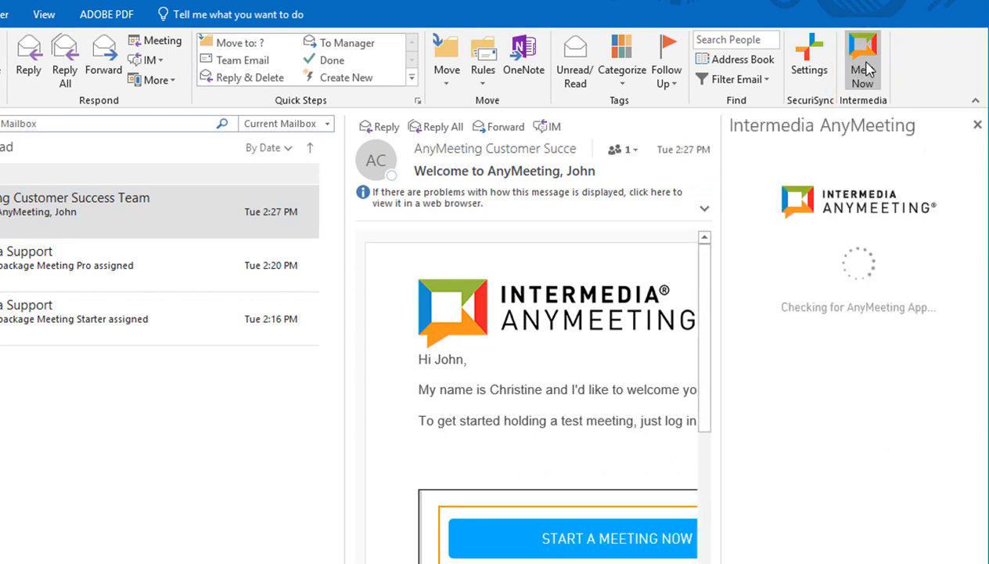
{"action": "mouse_move", "coordinate": [954, 276]}
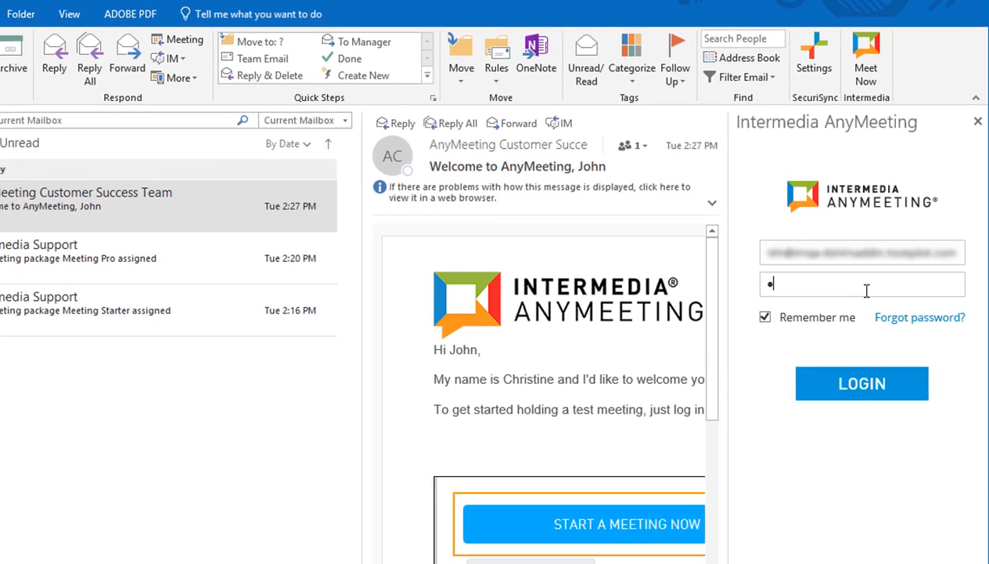
Log in to the AnyMeeting account from the add-in pane
{"action": "left_click", "coordinate": [862, 382]}
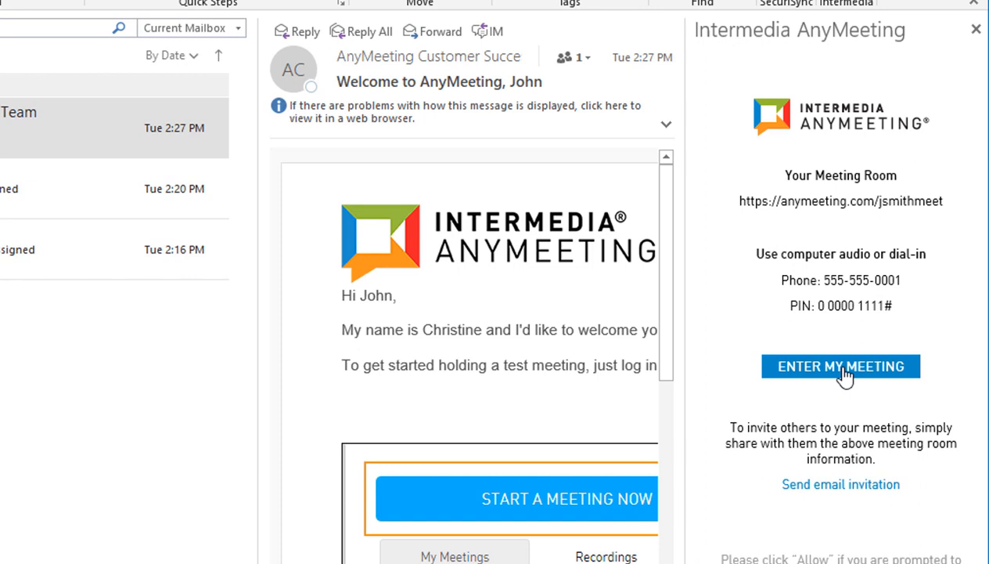
Choose Enter My Meeting, which brings up the Install AnyMeeting prompt
{"action": "left_click", "coordinate": [840, 365]}
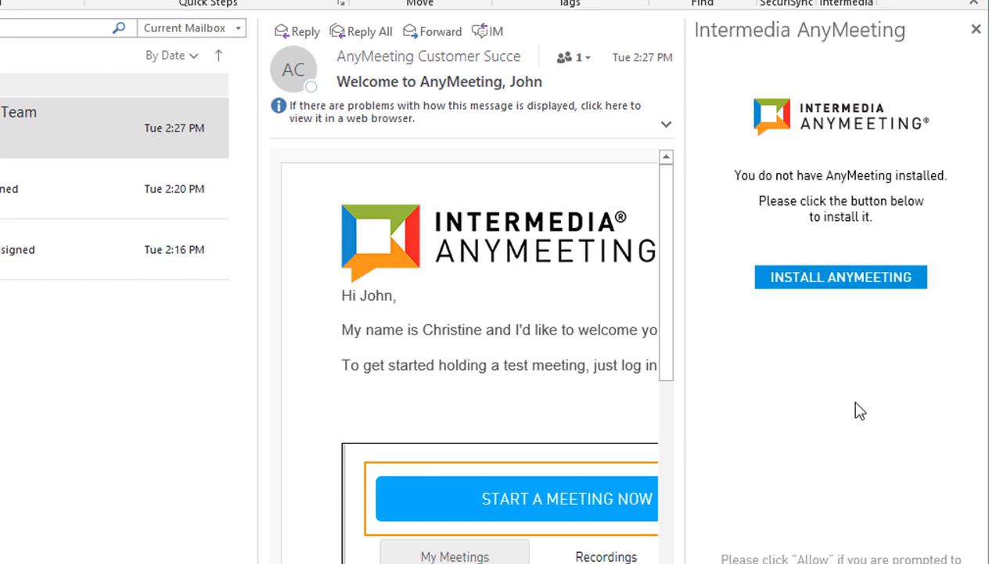
{"action": "mouse_move", "coordinate": [840, 282]}
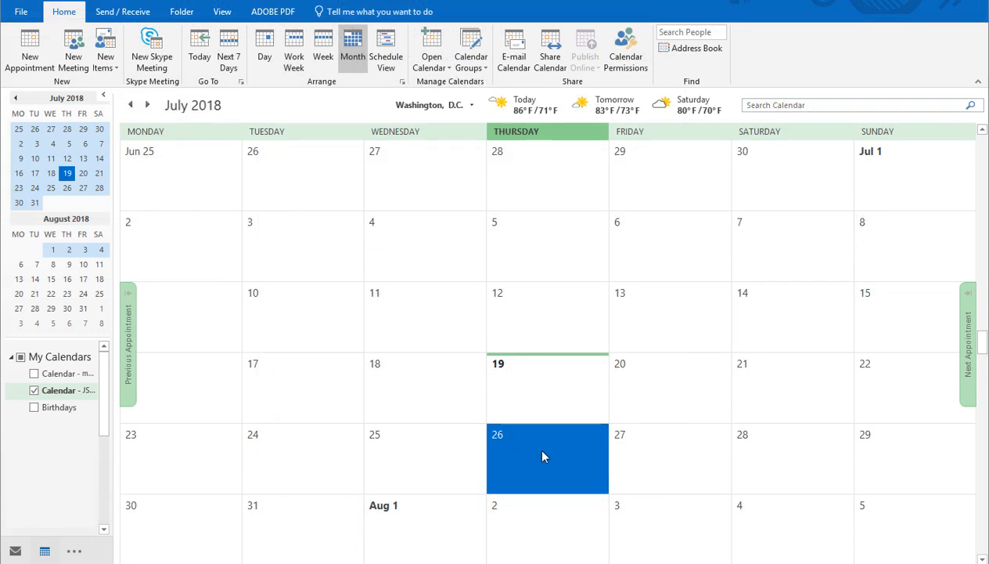
{"action": "mouse_move", "coordinate": [535, 456]}
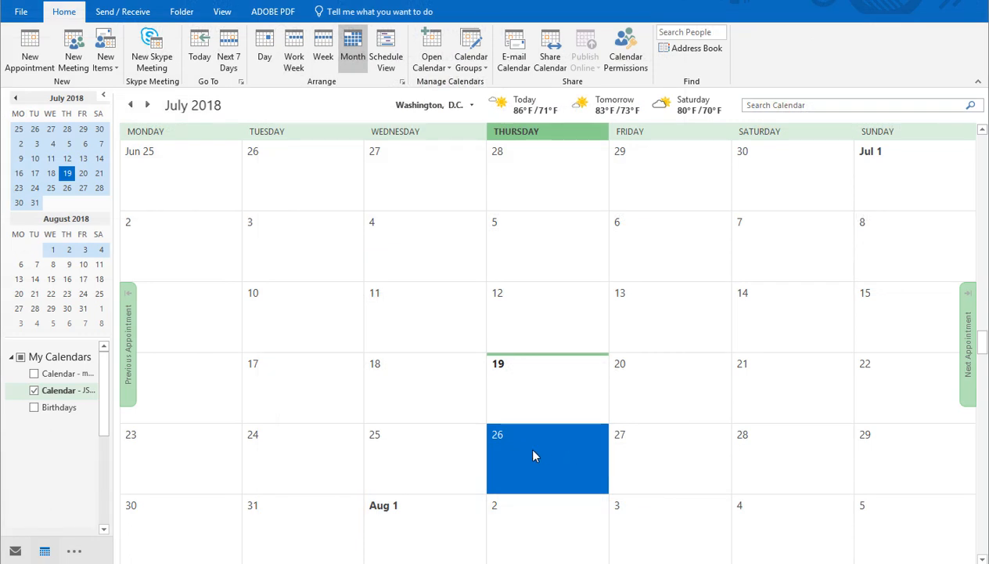
Create 'Team Meeting' on July 26, 8:00–8:30 AM, and add an AnyMeeting online meeting
{"action": "double_click", "coordinate": [535, 456]}
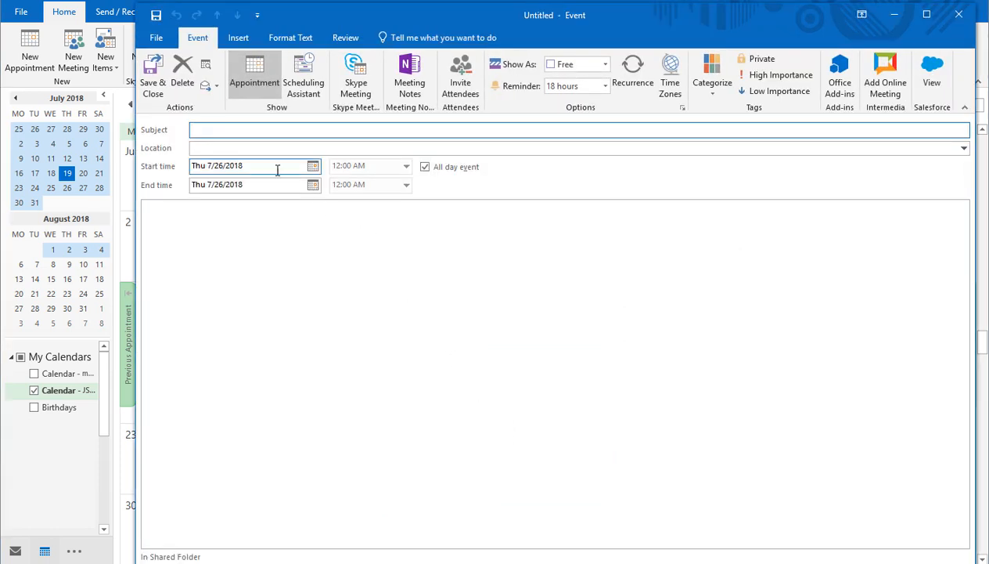
{"action": "type", "text": "Team Meeting"}
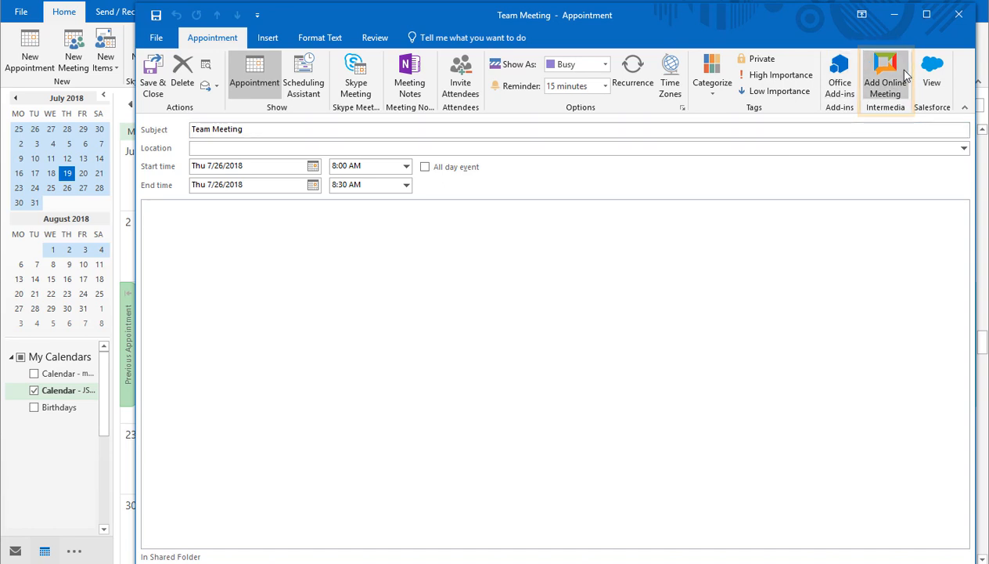
{"action": "left_click", "coordinate": [888, 64]}
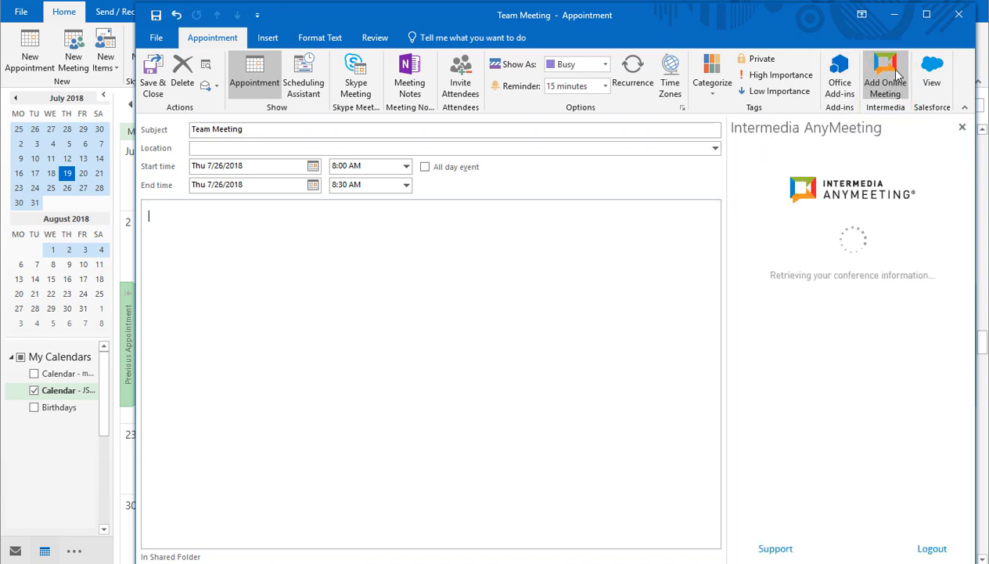